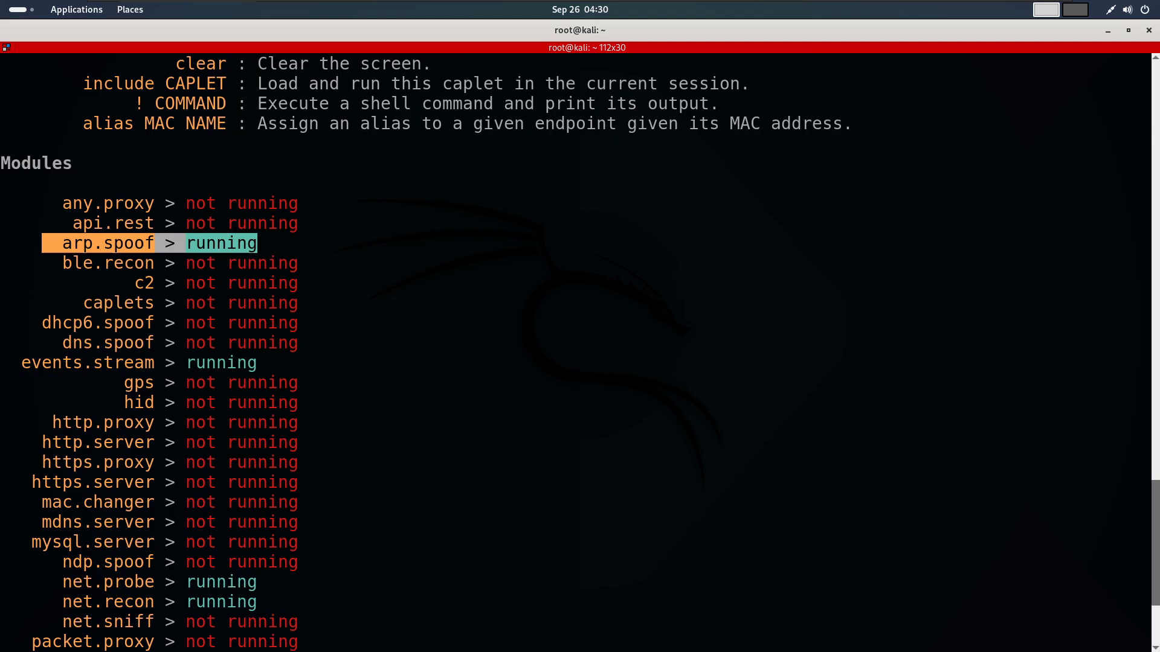
# - Show bettercap's help for the net.sniff module by completing help net to net.sniff
pyautogui.scroll(-3)
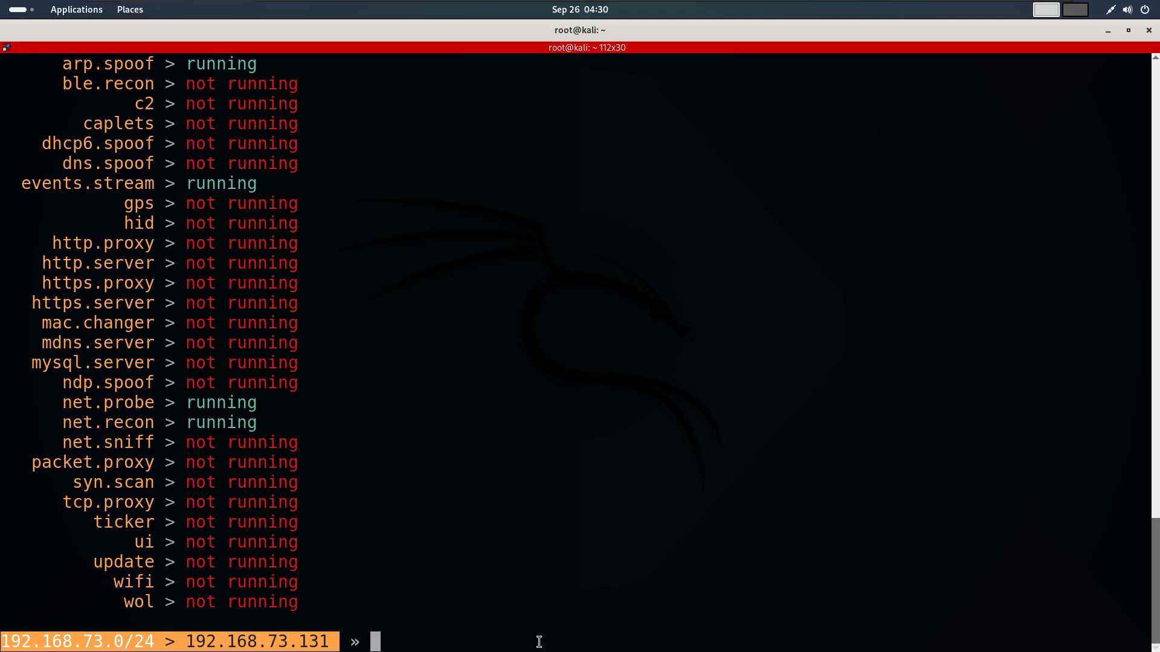
pyautogui.write('help net')
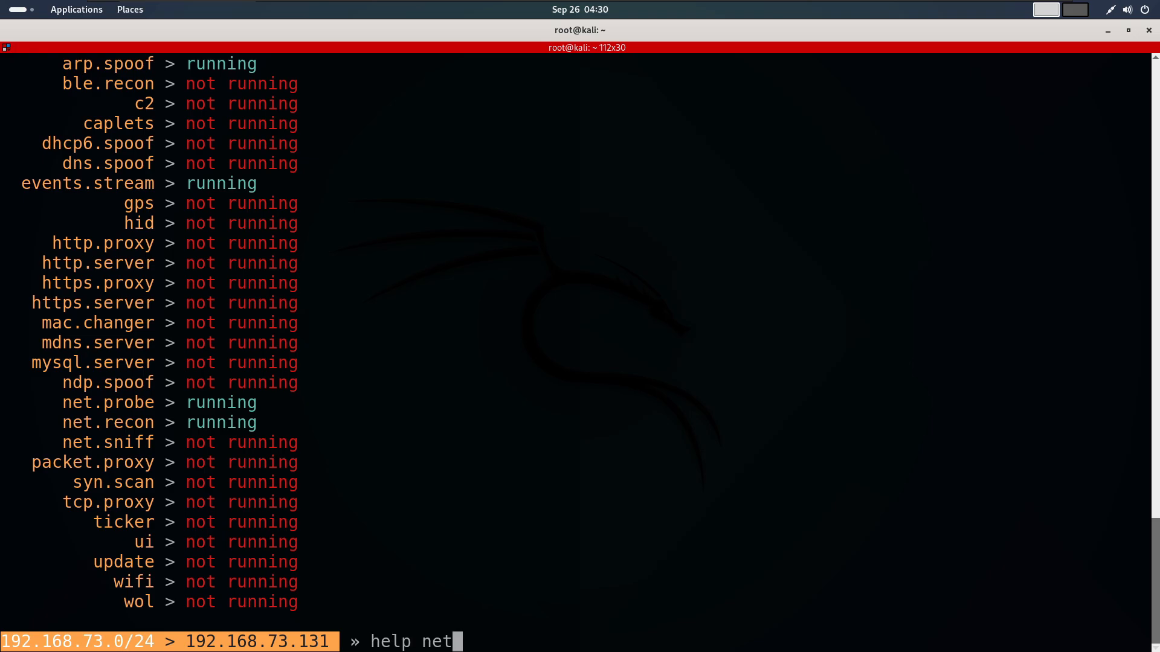
pyautogui.write('.')
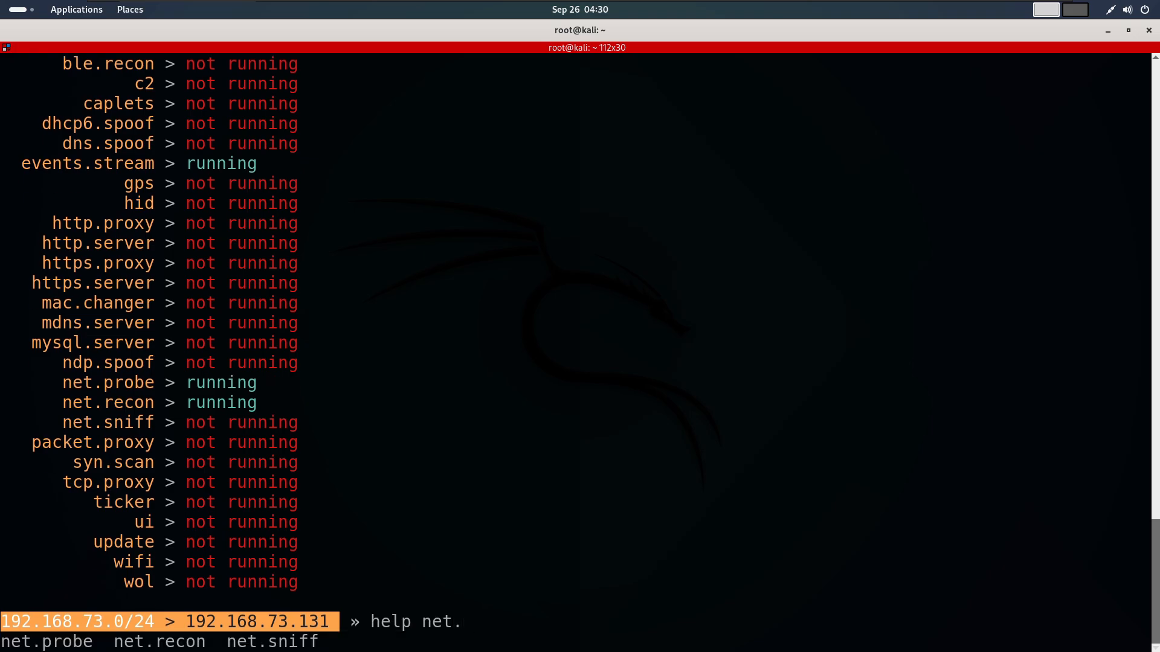
pyautogui.press('Return')
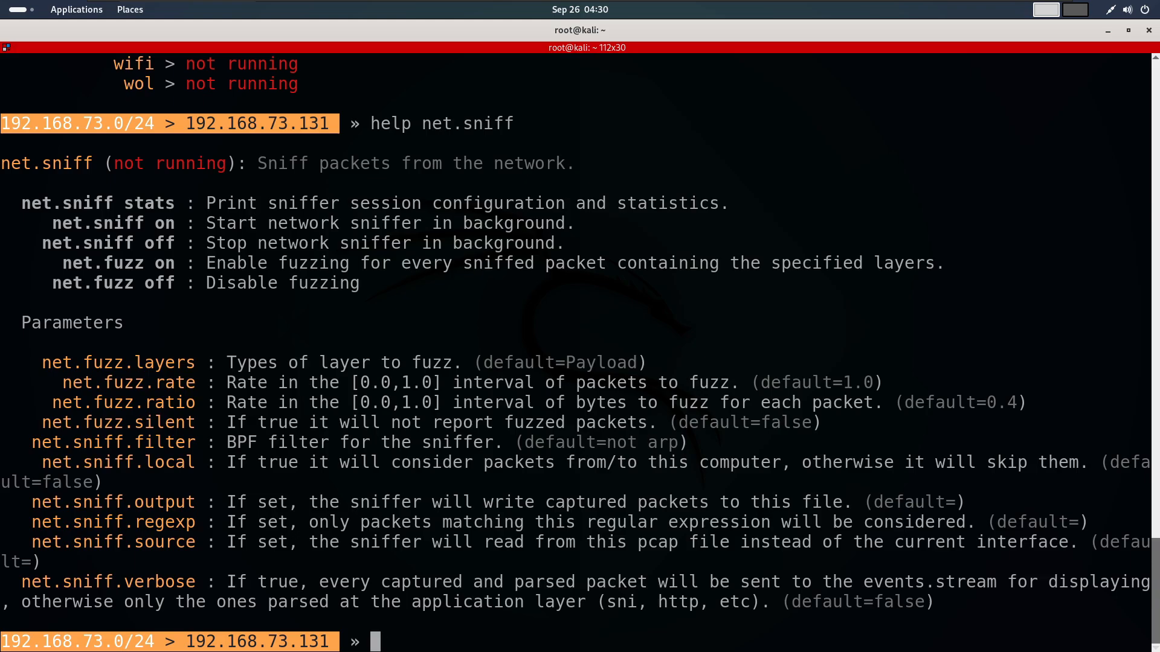
pyautogui.write('net.sniff o')
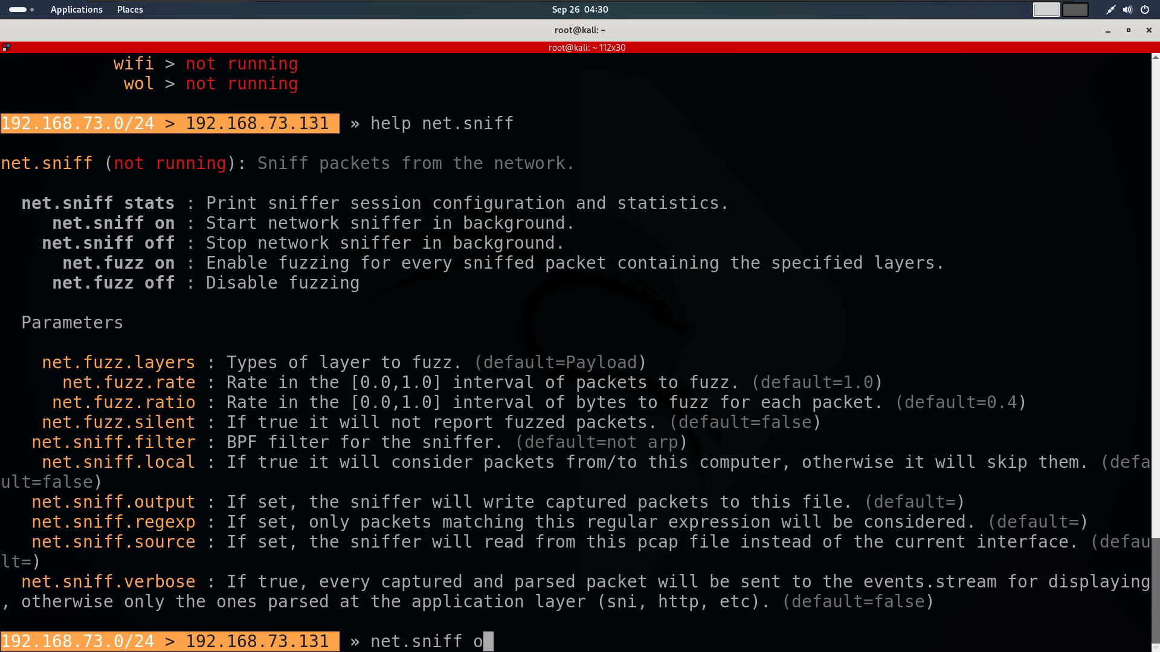
# - Turn on the network sniffer with net.sniff on
pyautogui.write('n')
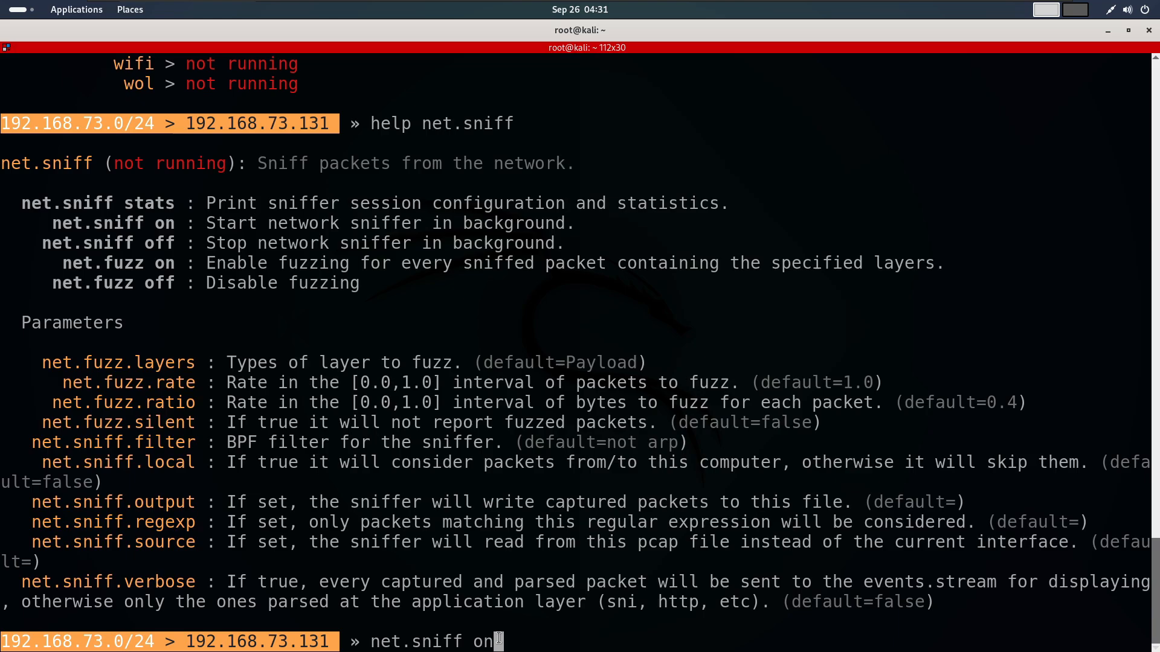
pyautogui.press('Return')
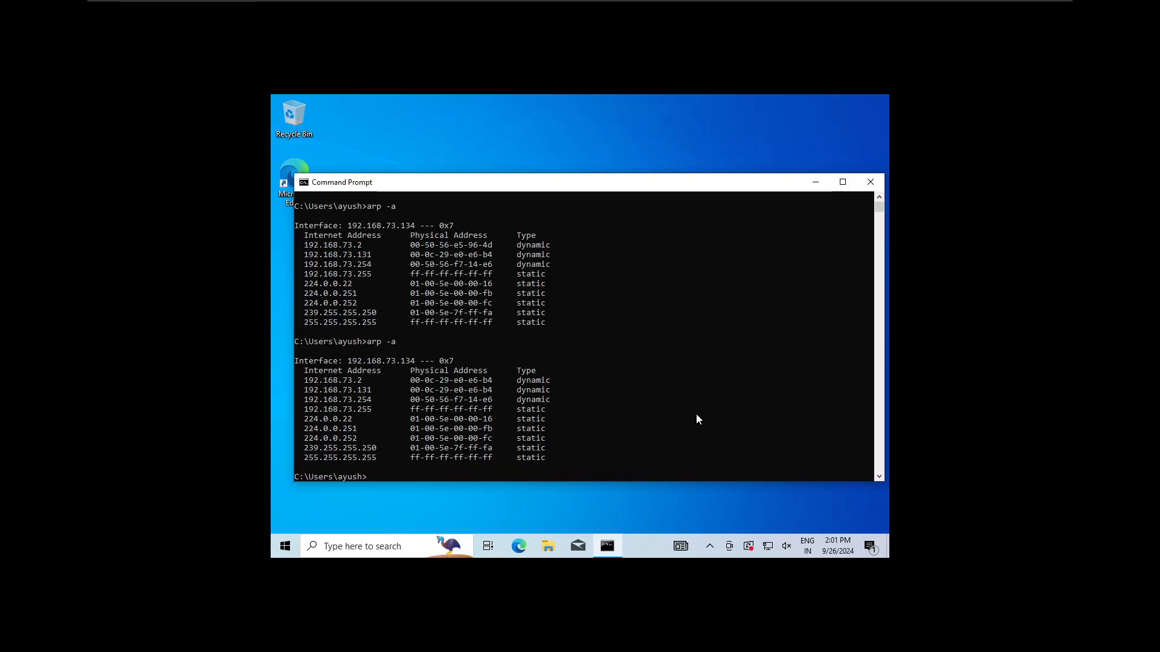
# - Close the Command Prompt and launch Edge from its desktop shortcut
pyautogui.click(870, 181)
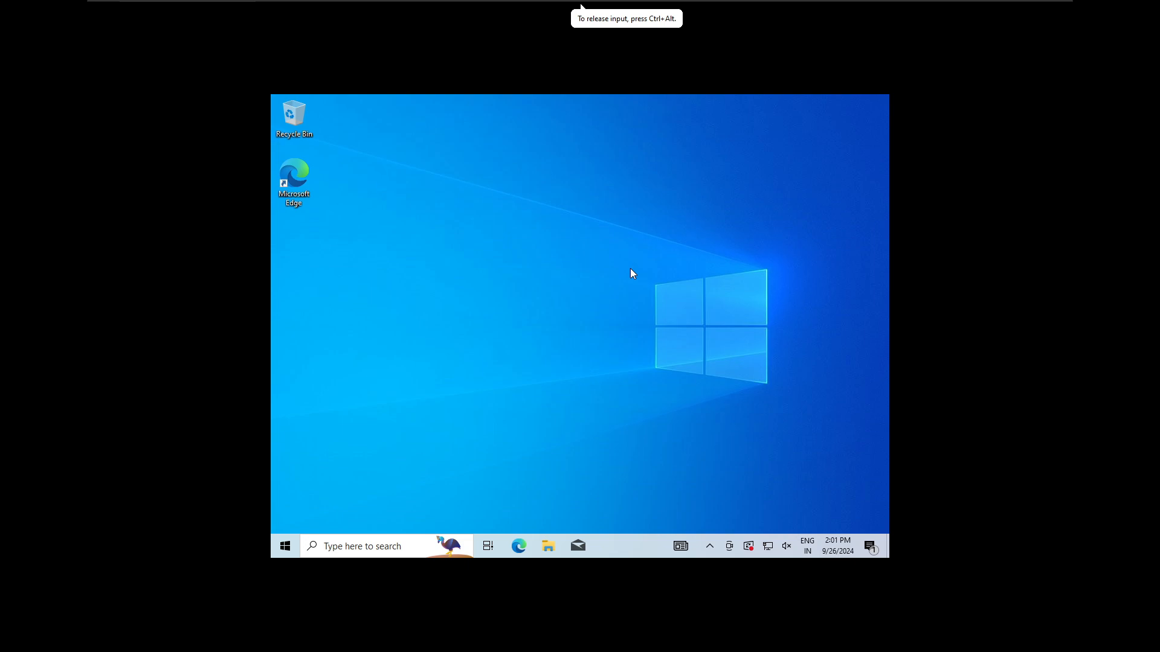
pyautogui.moveTo(261, 217)
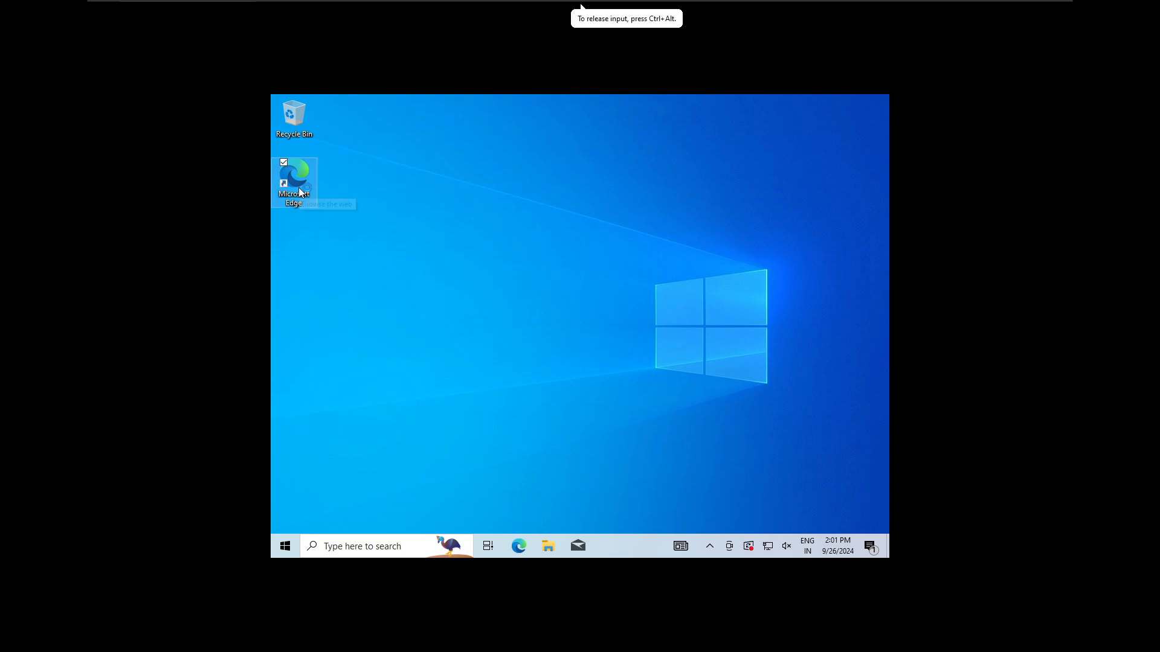
pyautogui.moveTo(296, 181)
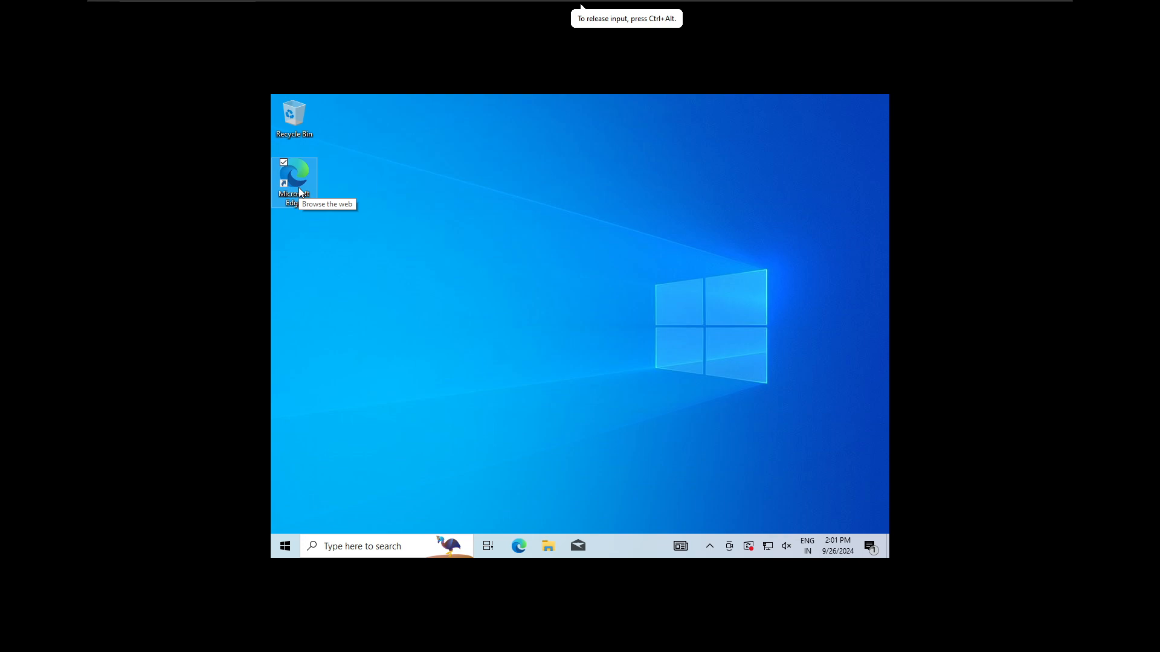
pyautogui.doubleClick(294, 181)
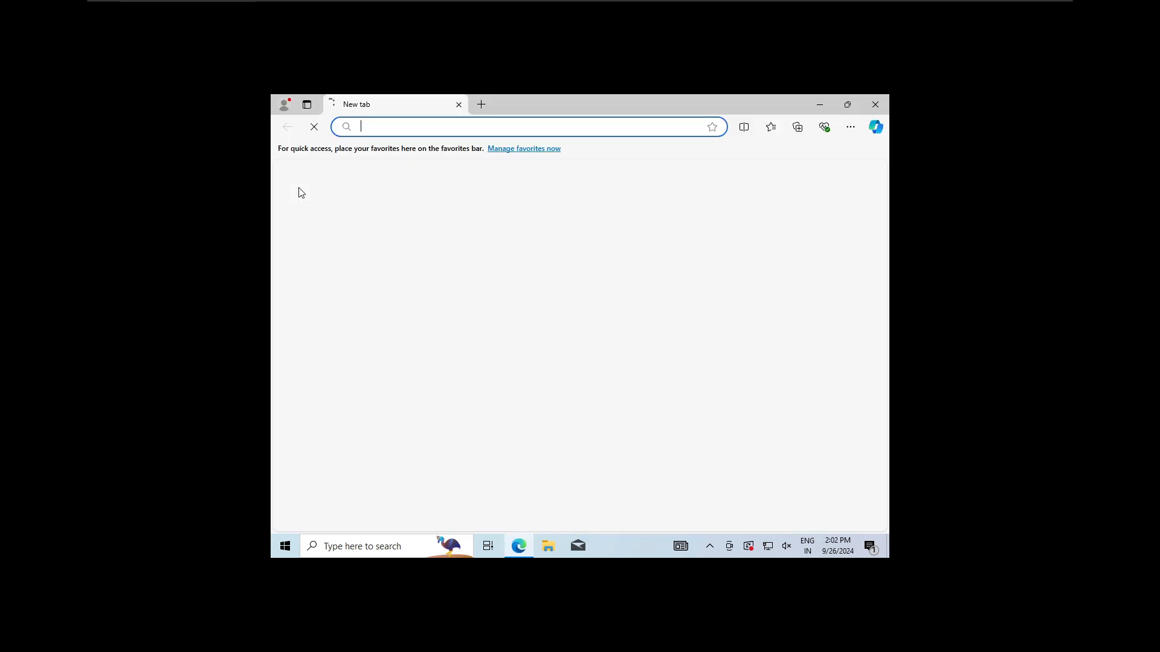
pyautogui.moveTo(317, 83)
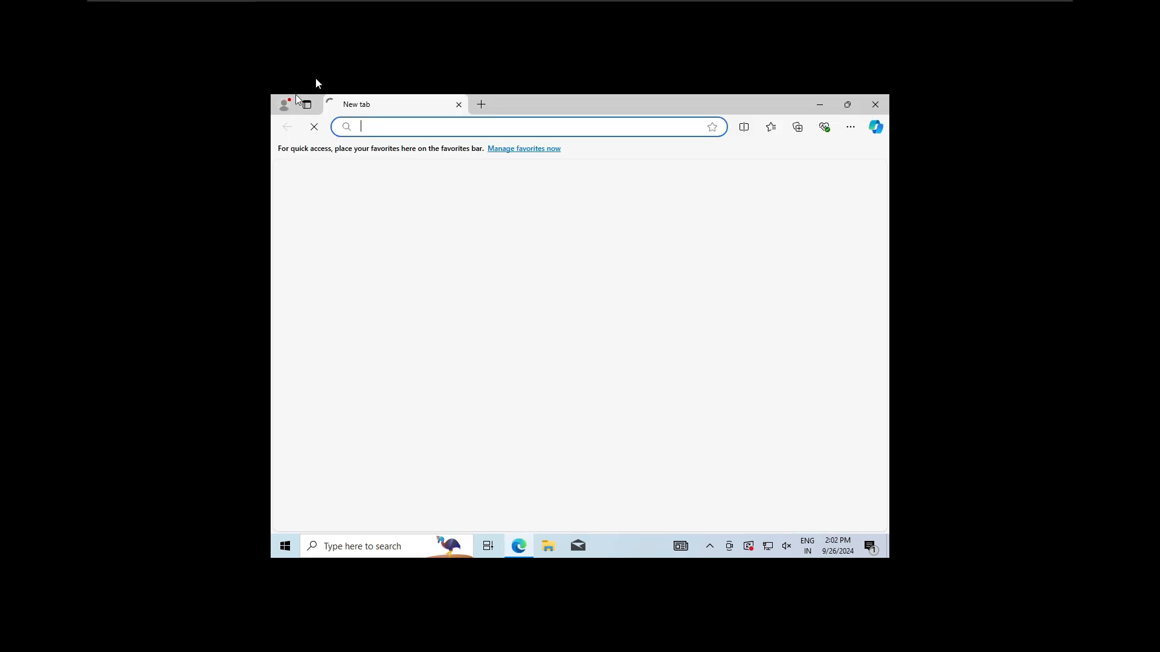
# - Browse to vulnweb in Edge and open the Acuart test site link
pyautogui.write('vulnweb.com')
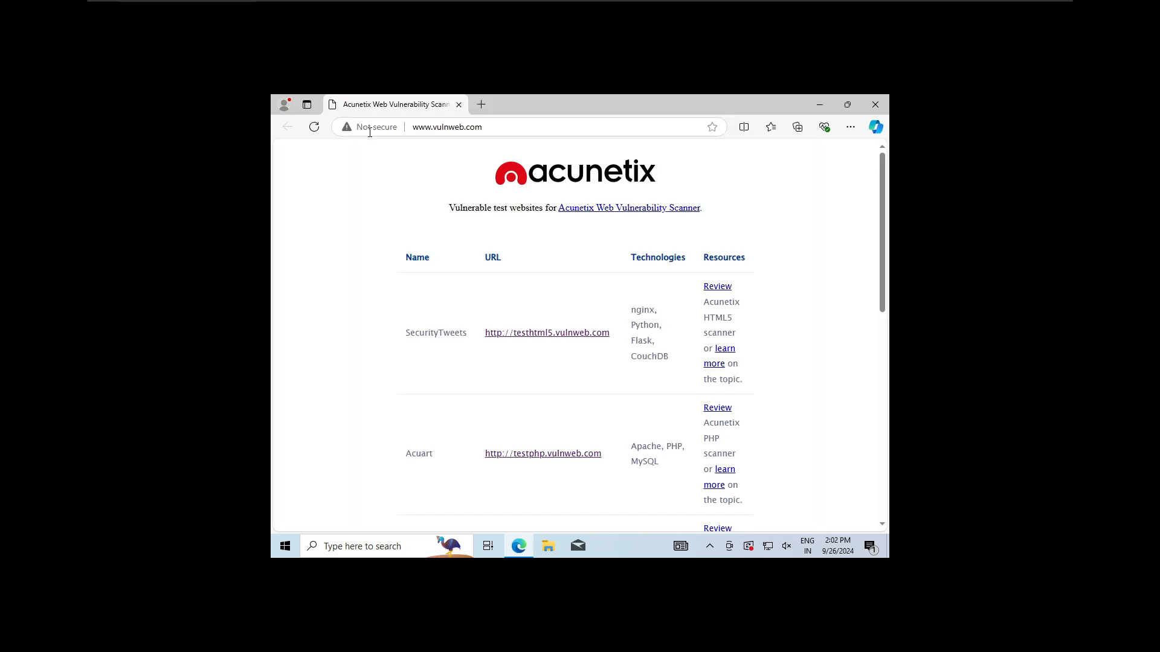
pyautogui.scroll(-3)
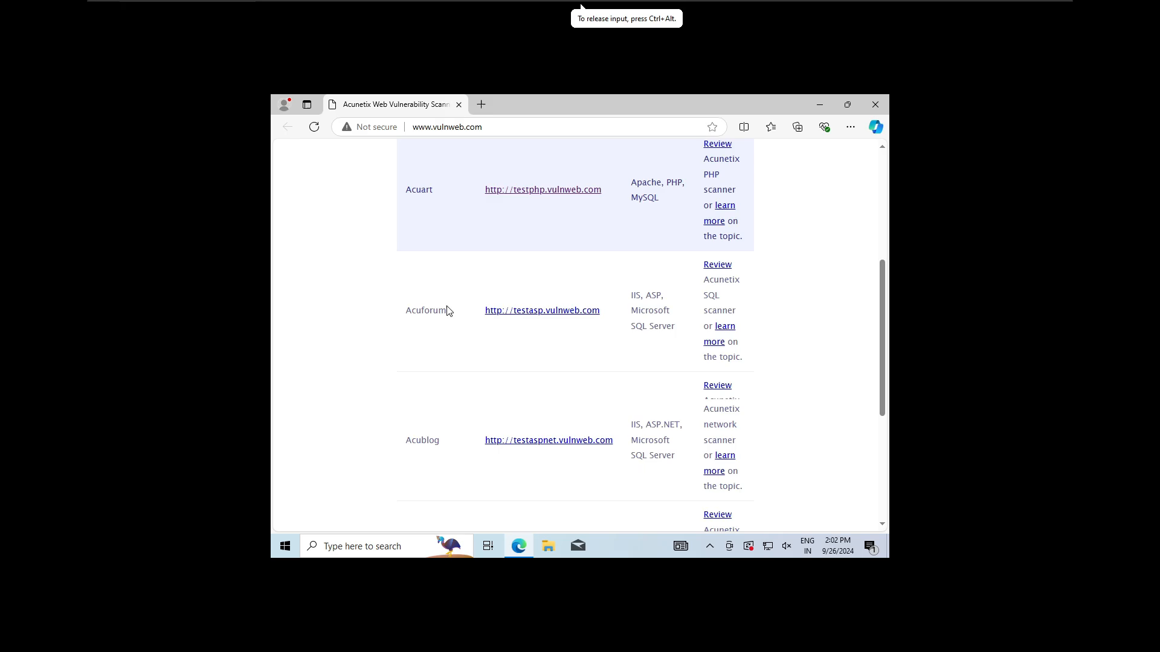
pyautogui.click(543, 189)
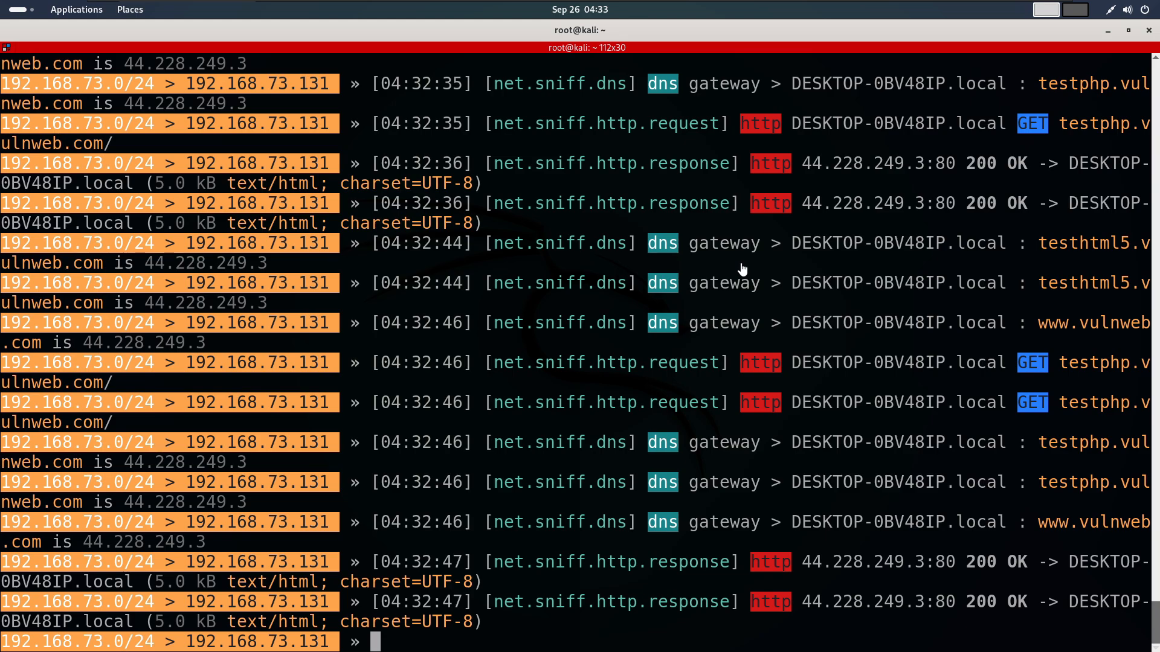
pyautogui.moveTo(733, 269)
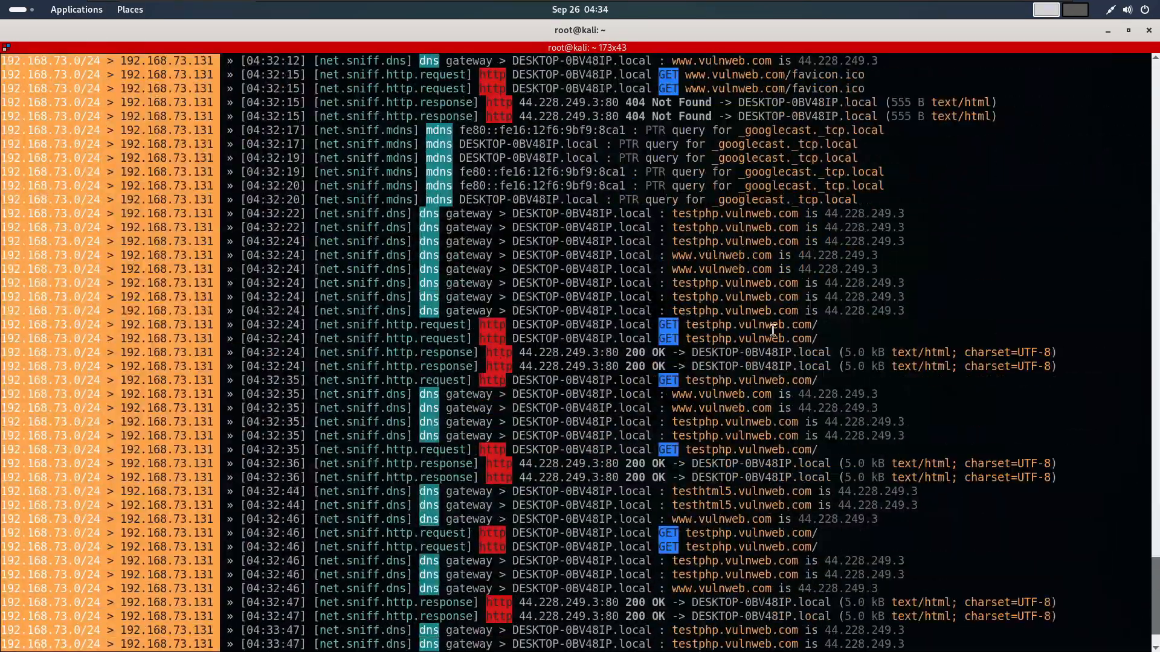
pyautogui.scroll(3)
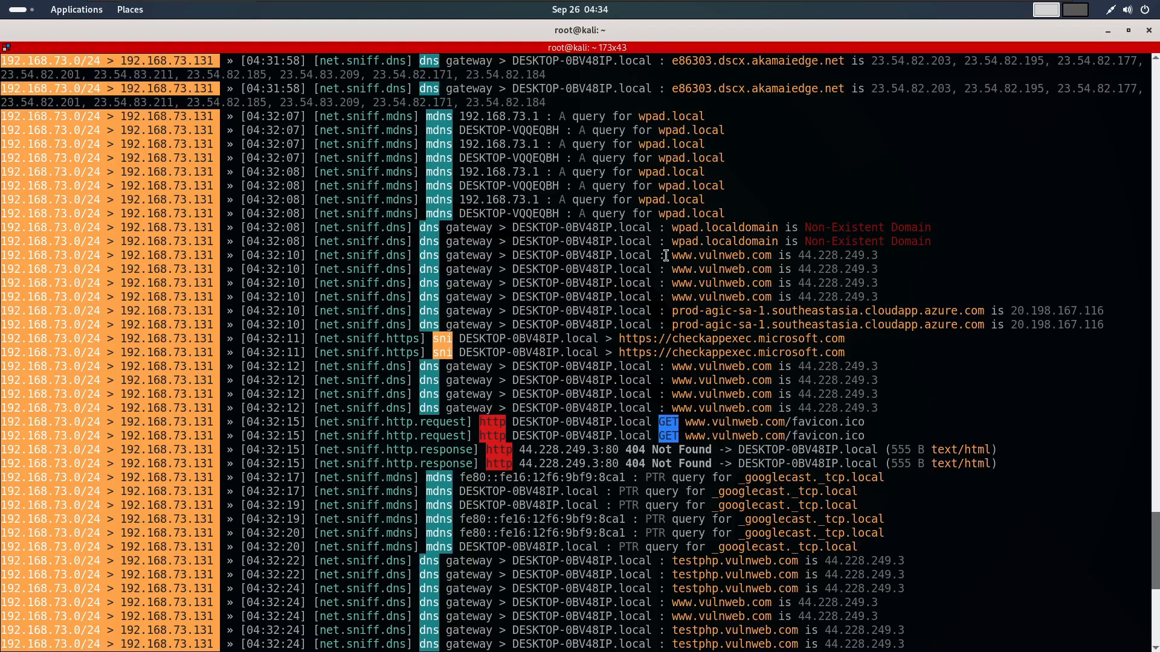
pyautogui.doubleClick(722, 255)
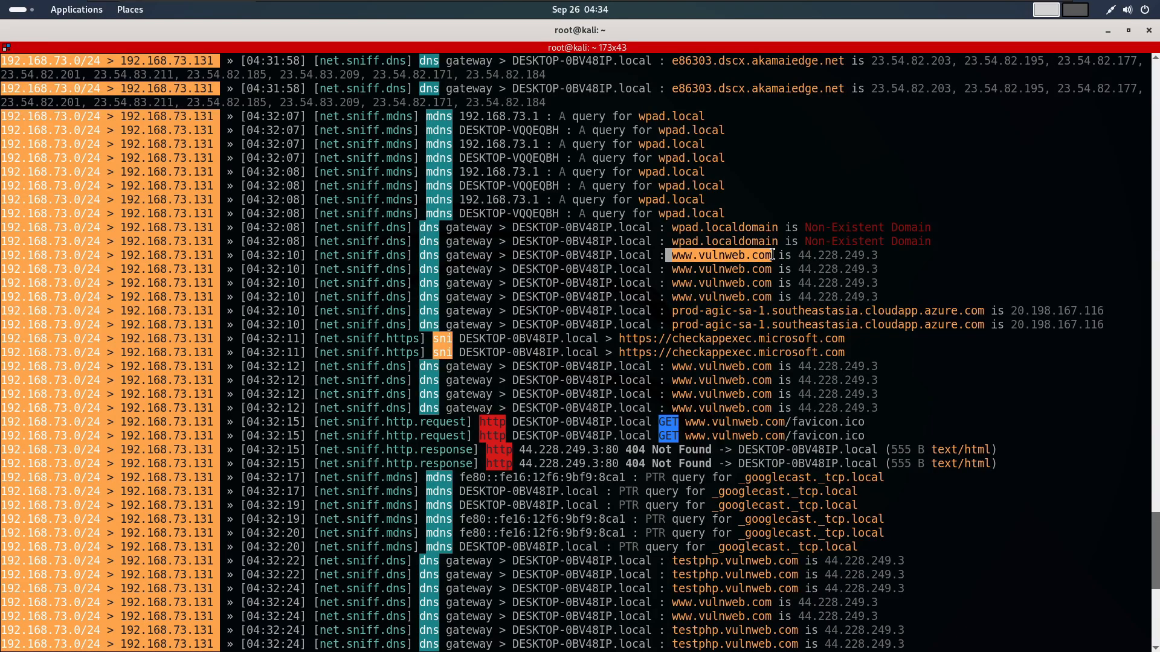
pyautogui.scroll(-3)
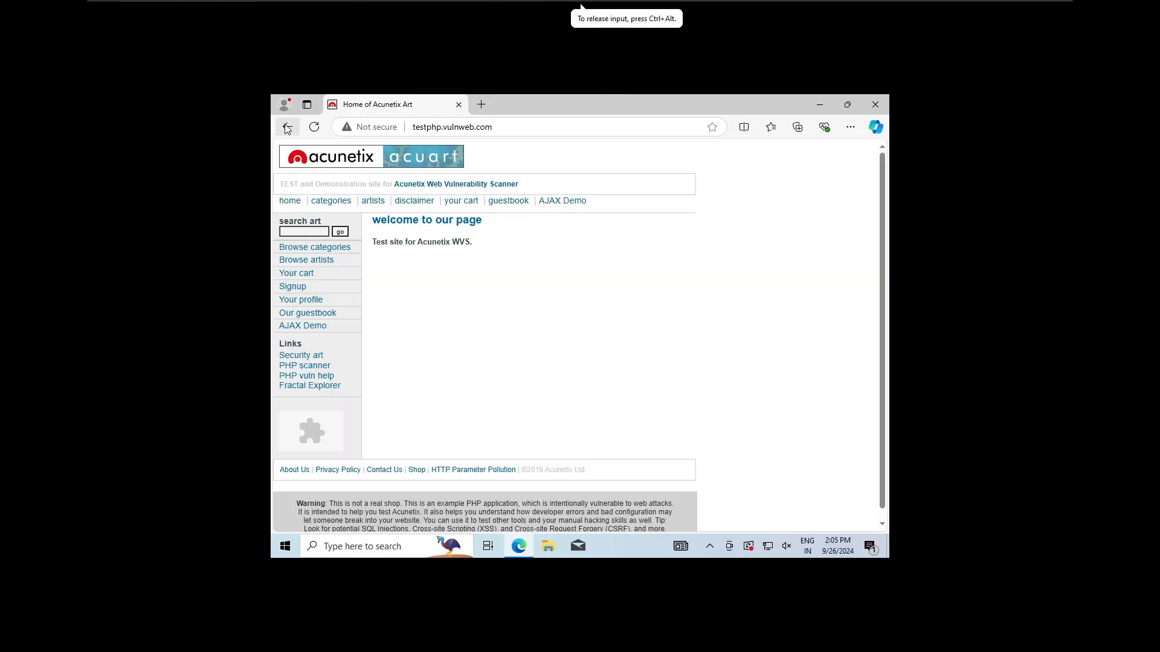
pyautogui.click(287, 127)
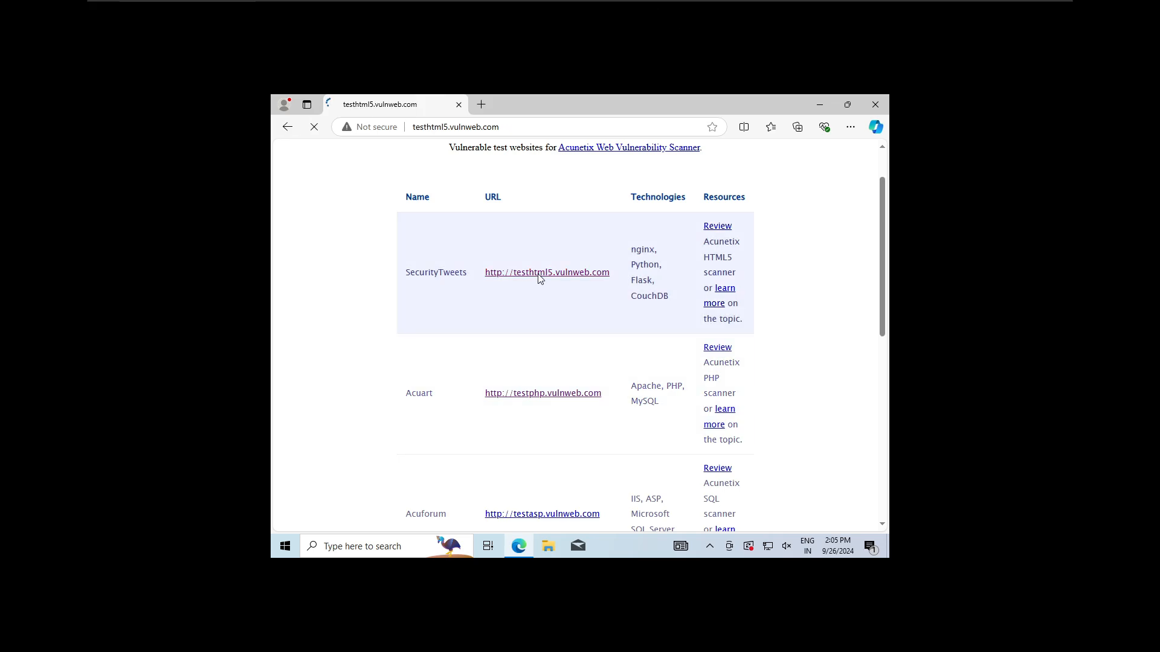
pyautogui.click(546, 271)
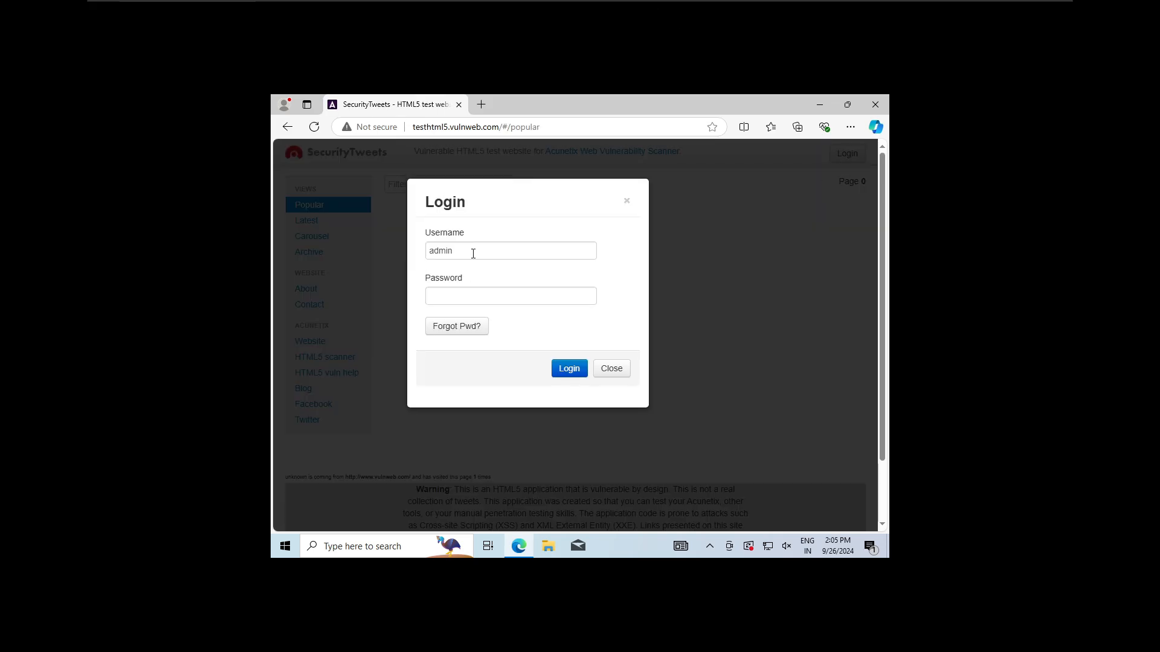
# - Fill in the SecurityTweets login with username admin and a password, then submit
pyautogui.doubleClick(474, 251)
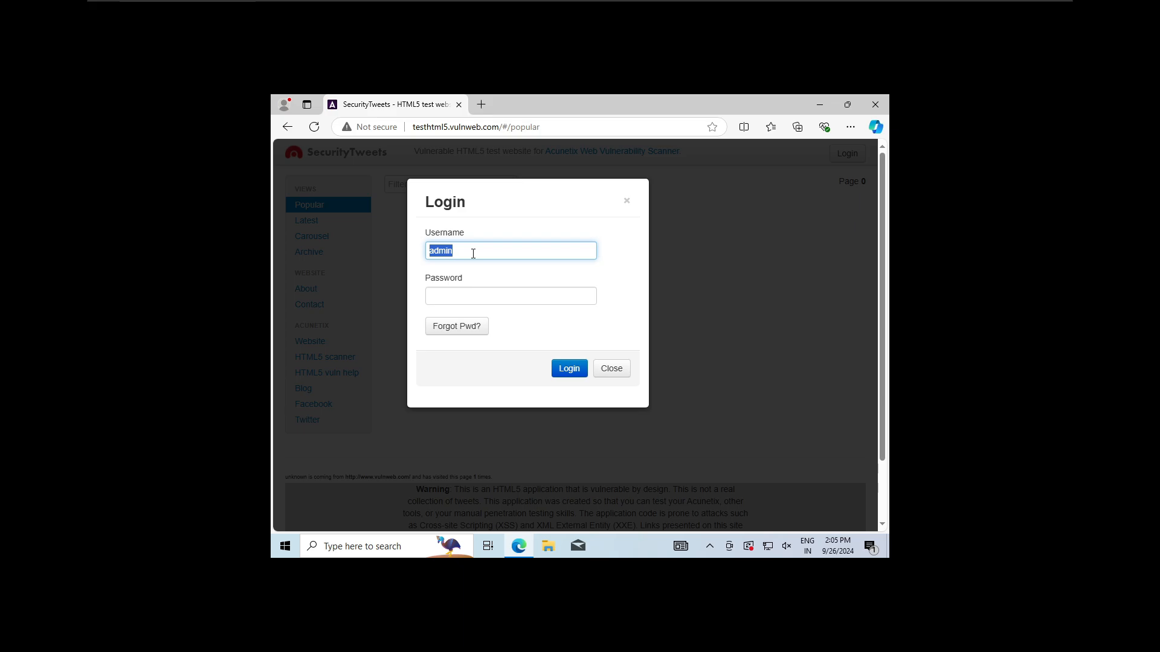
pyautogui.click(510, 296)
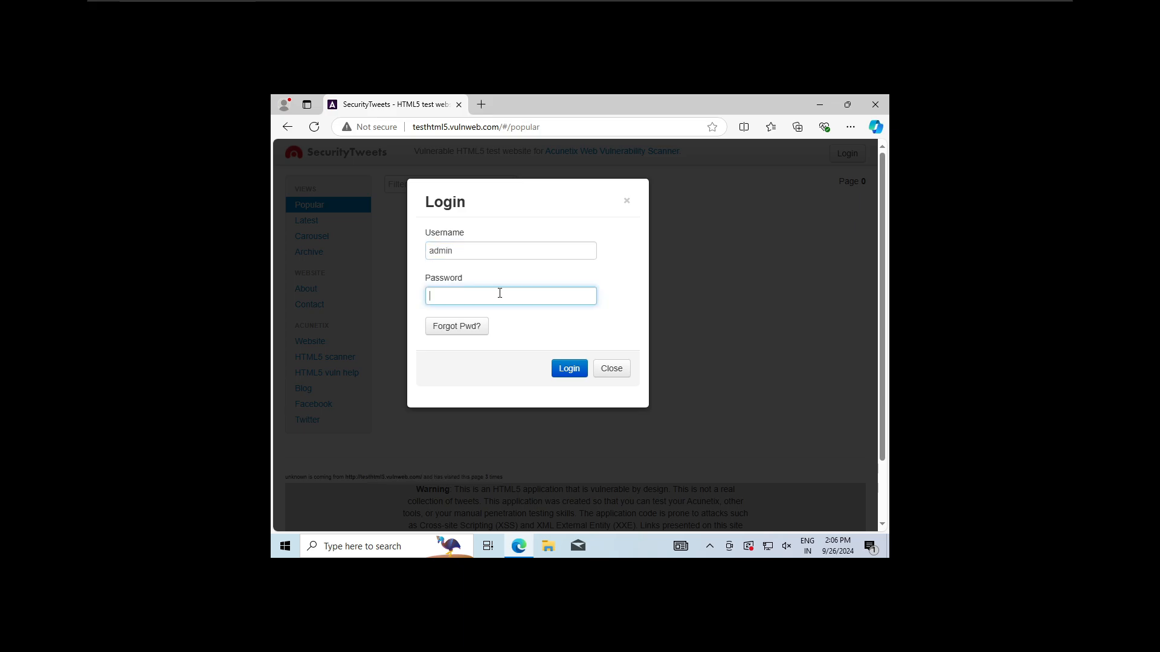
pyautogui.write('admin')
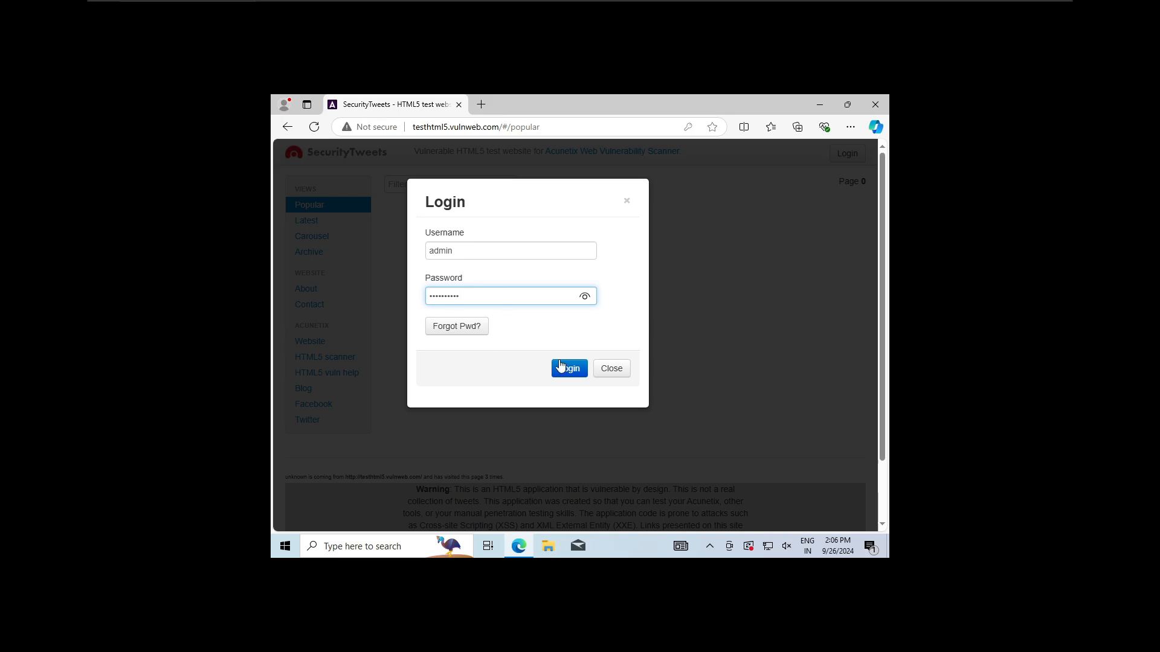
pyautogui.click(569, 368)
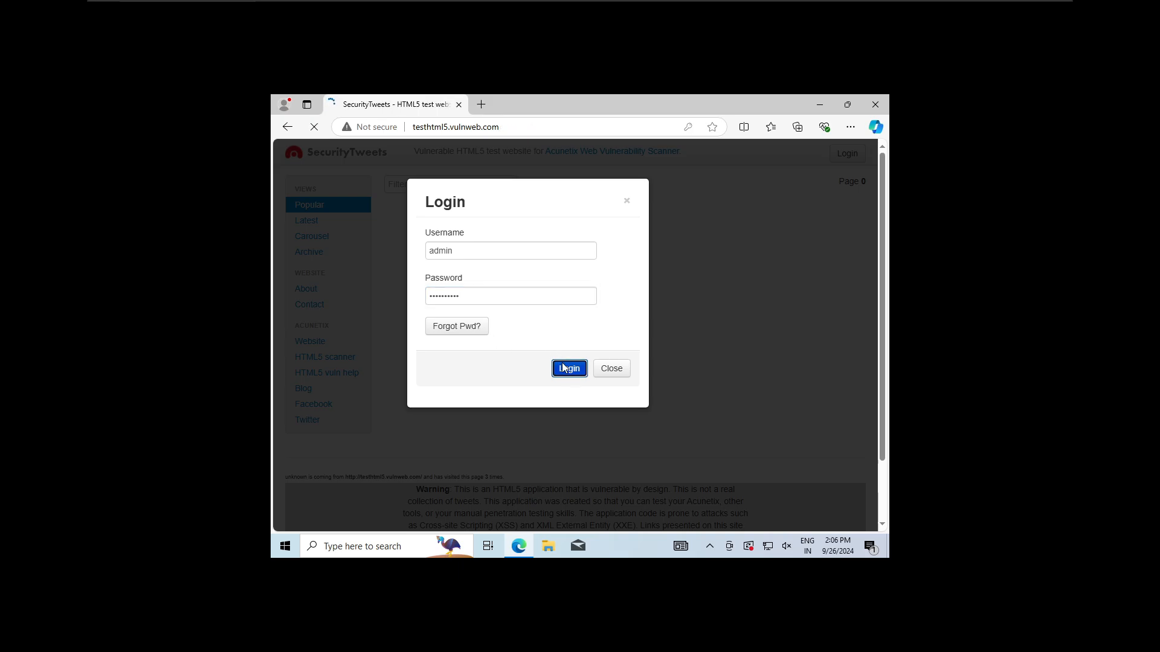
pyautogui.click(567, 368)
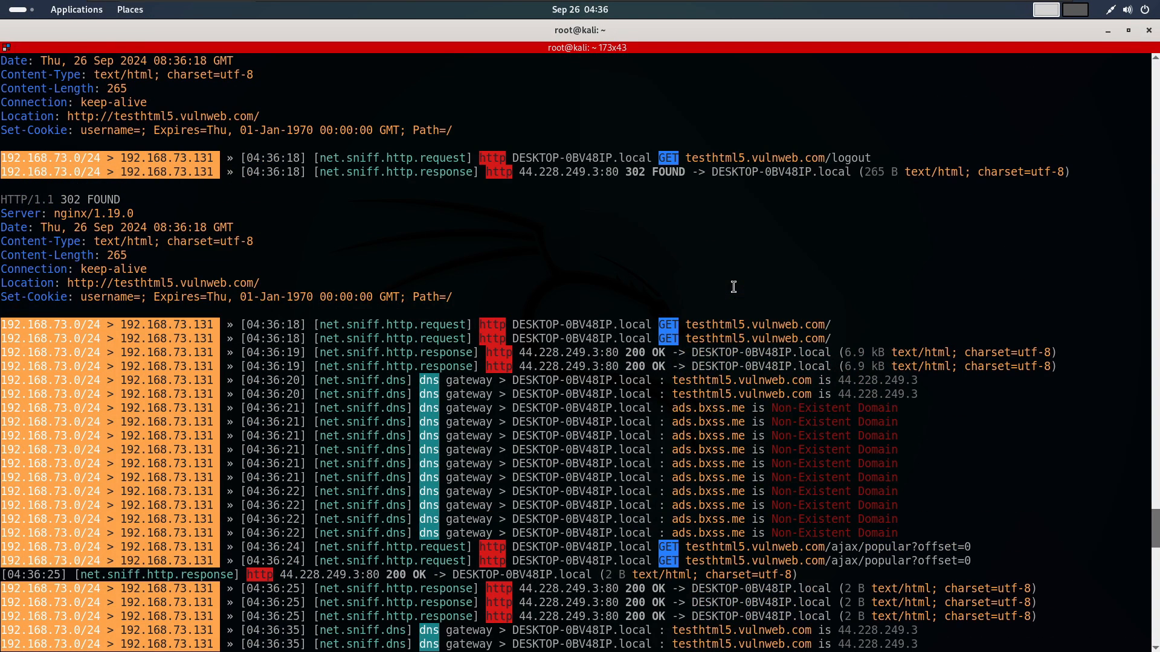
pyautogui.scroll(-3)
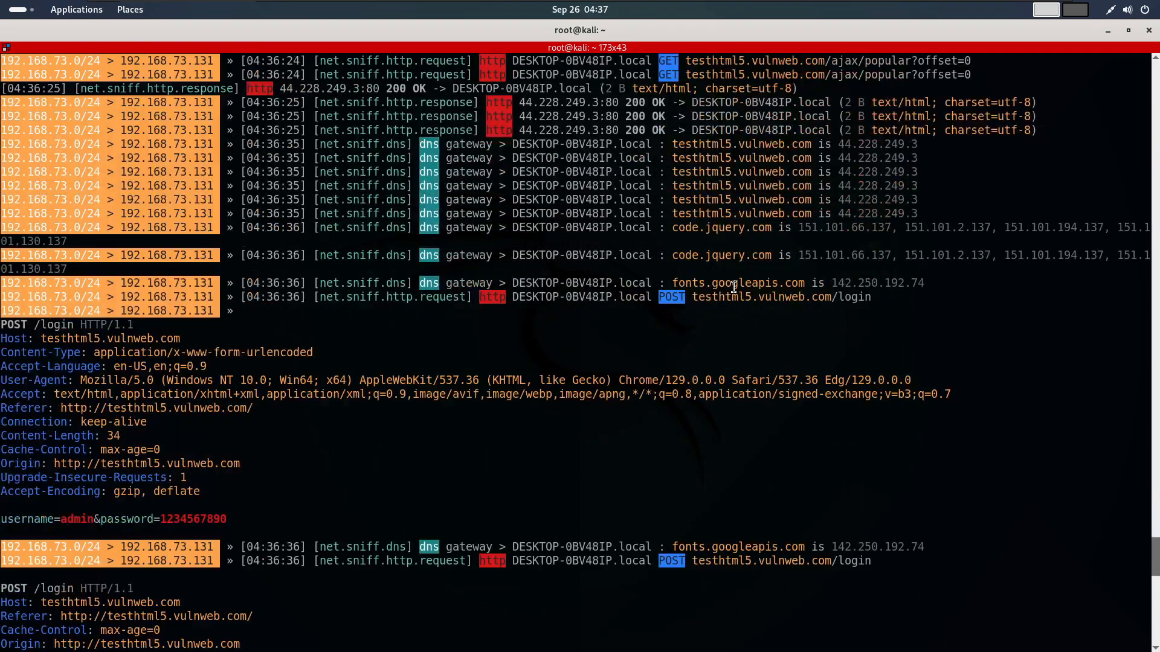
pyautogui.moveTo(26, 514)
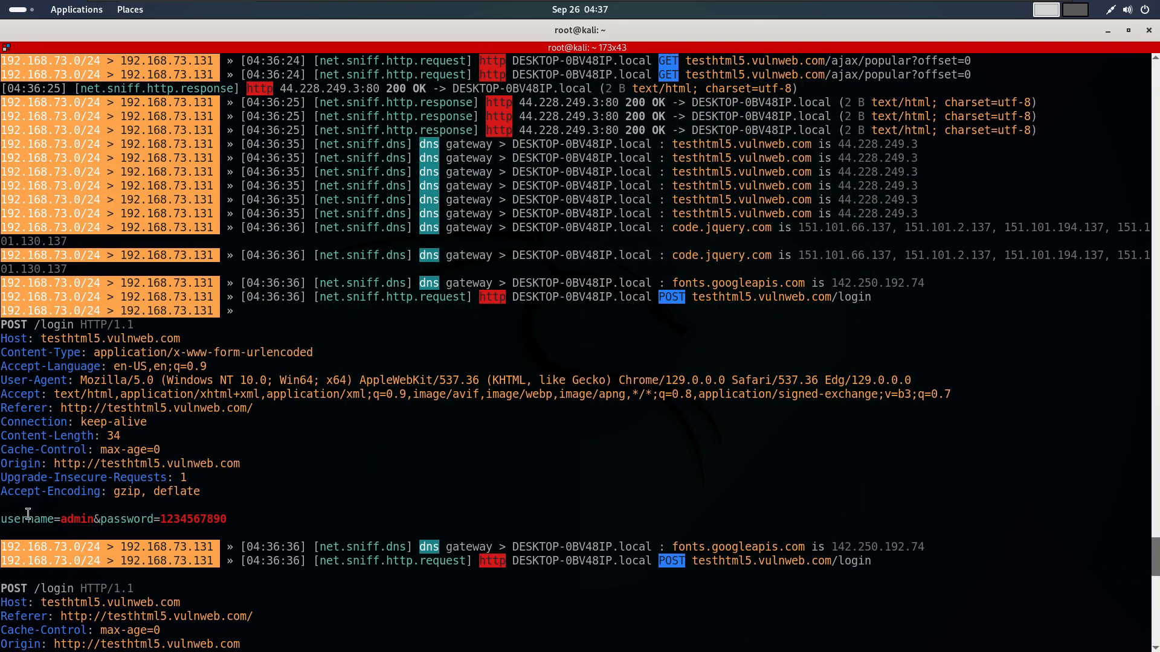
pyautogui.moveTo(21, 517)
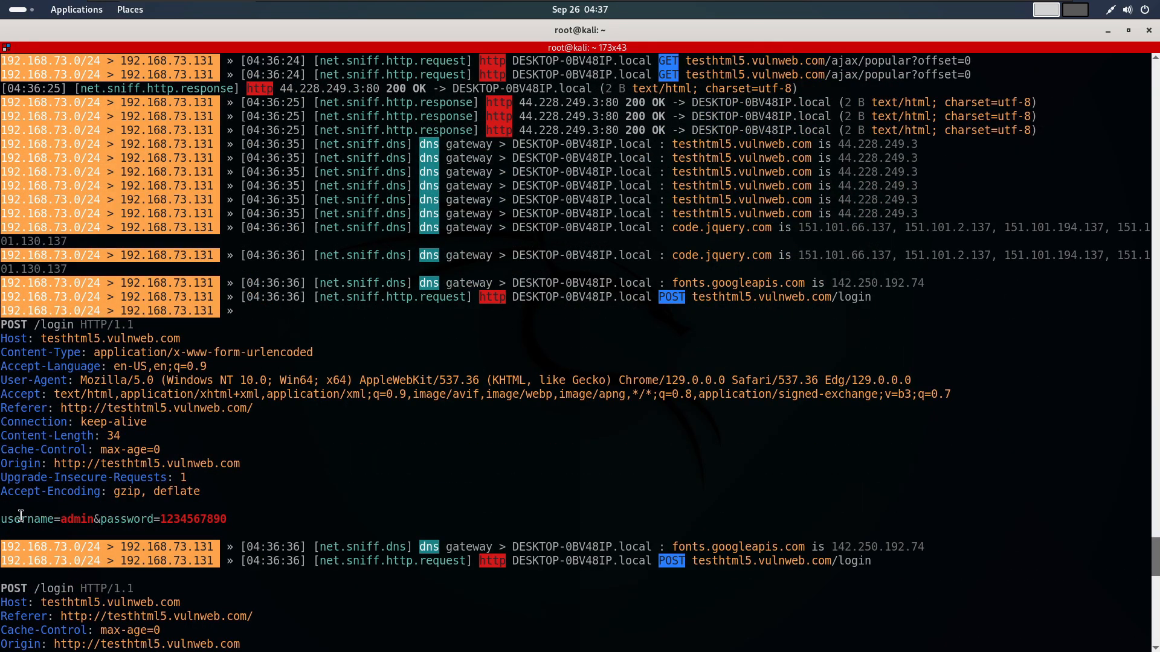